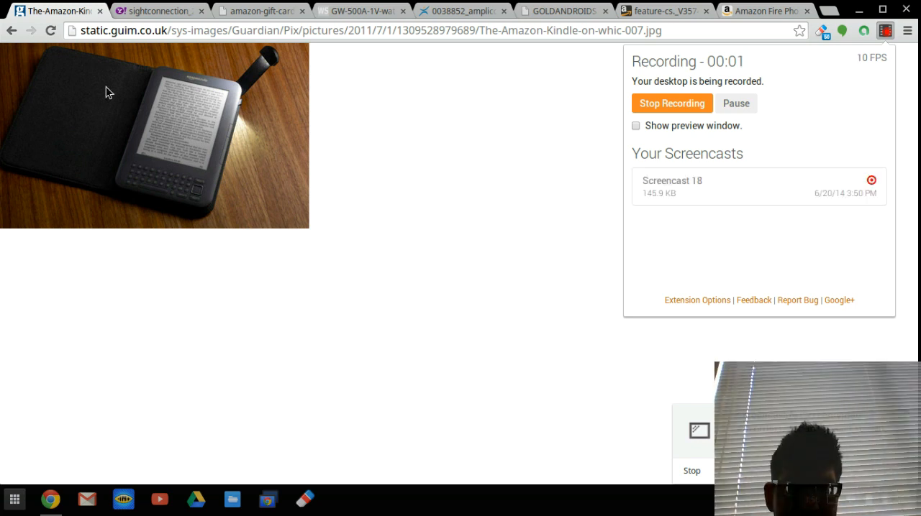
{"action": "mouse_move", "coordinate": [718, 43]}
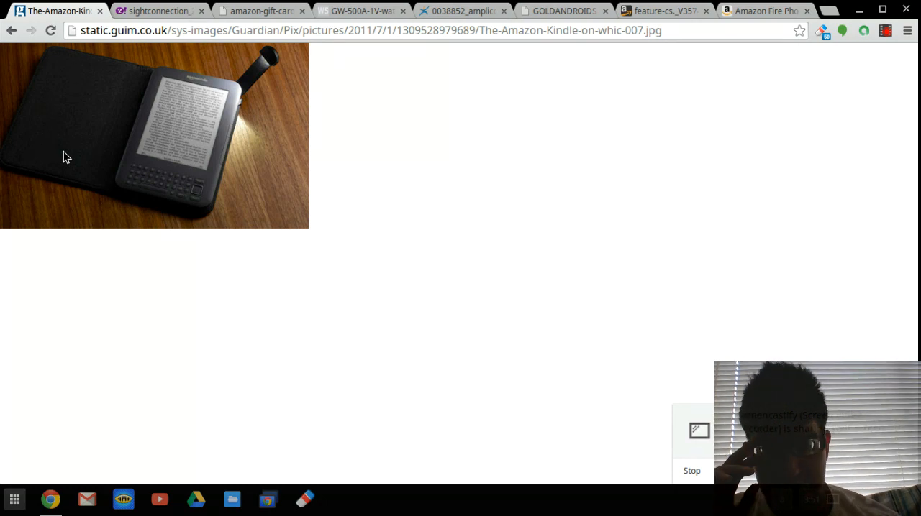
{"action": "mouse_move", "coordinate": [72, 118]}
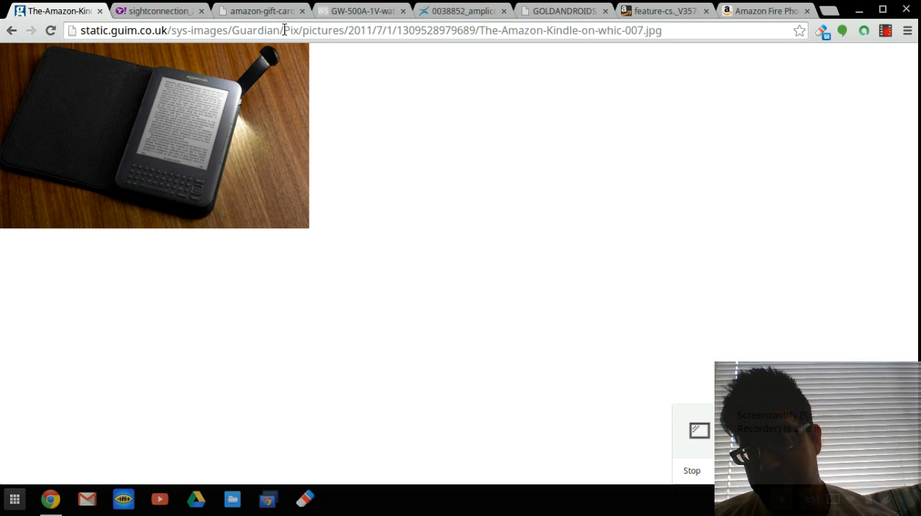
{"action": "mouse_move", "coordinate": [80, 193]}
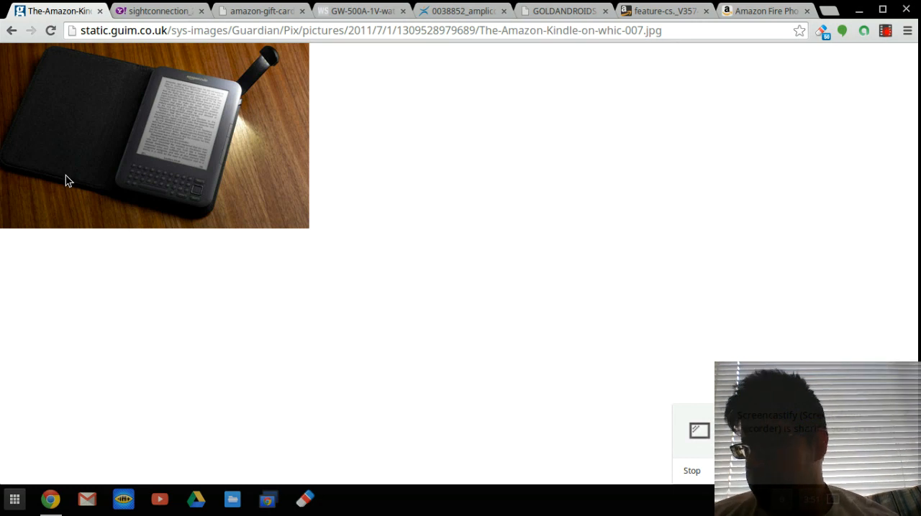
{"action": "mouse_move", "coordinate": [37, 164]}
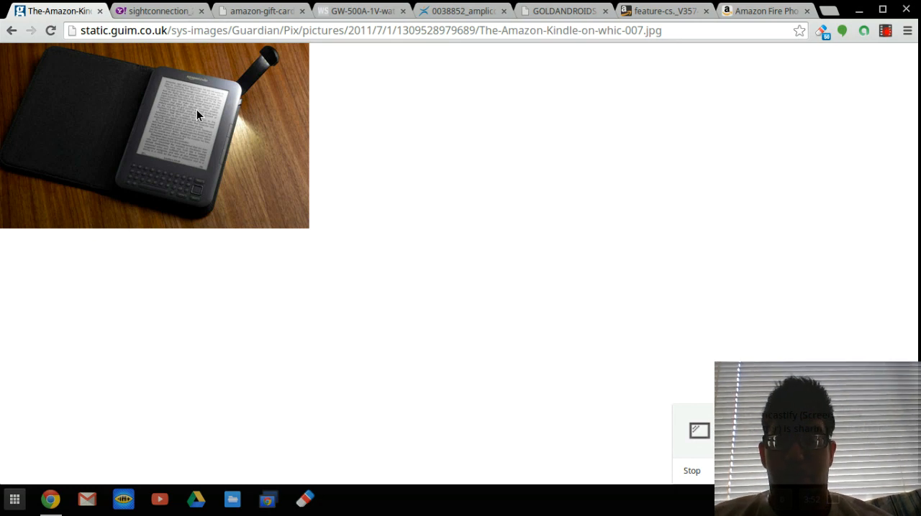
{"action": "mouse_move", "coordinate": [199, 179]}
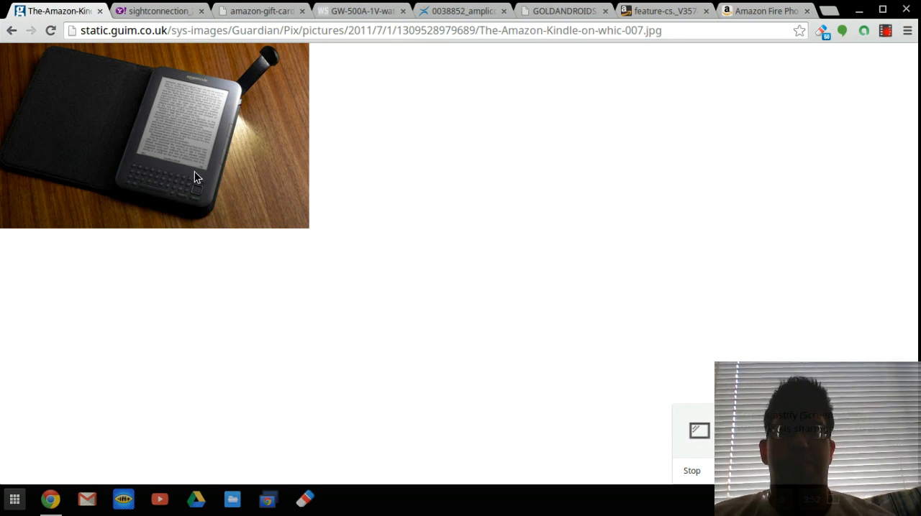
{"action": "mouse_move", "coordinate": [208, 179]}
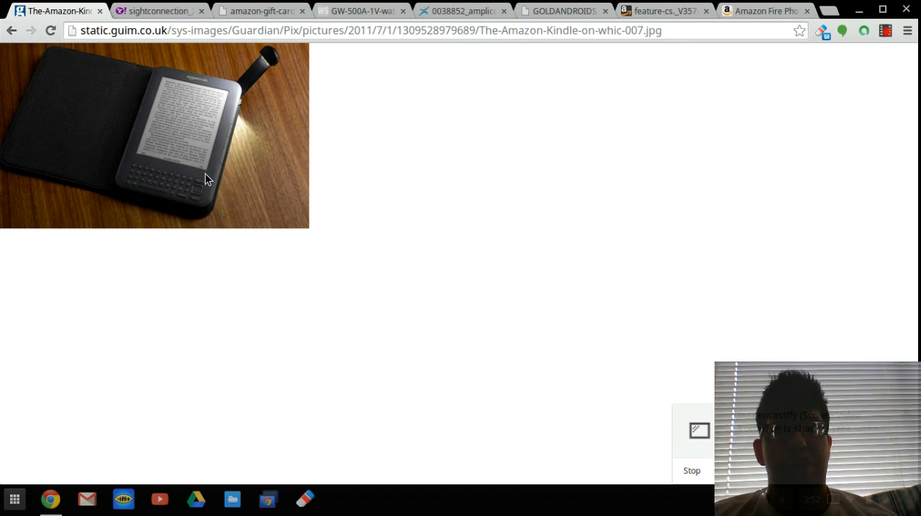
{"action": "mouse_move", "coordinate": [213, 173]}
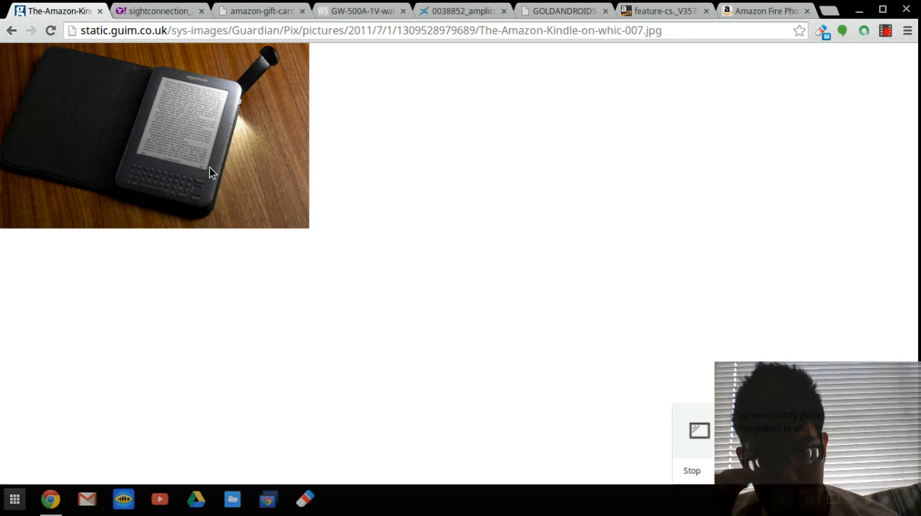
{"action": "mouse_move", "coordinate": [190, 161]}
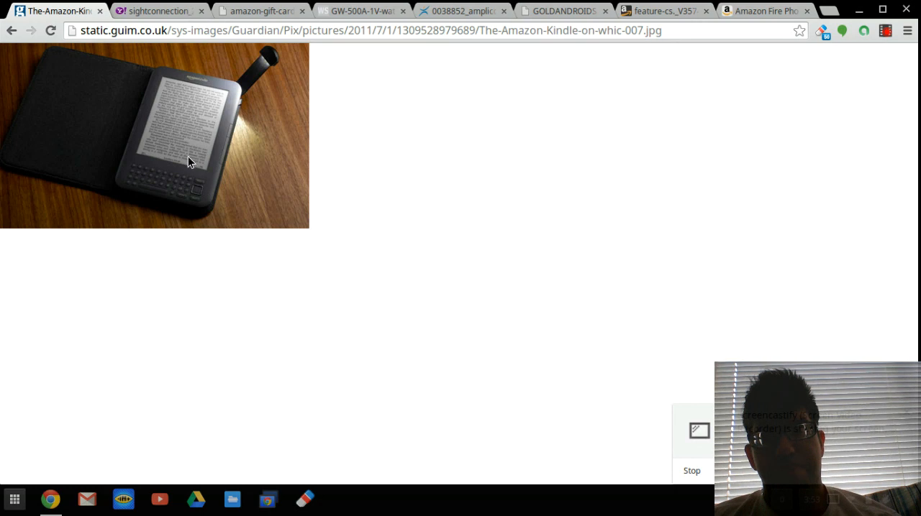
{"action": "mouse_move", "coordinate": [160, 131]}
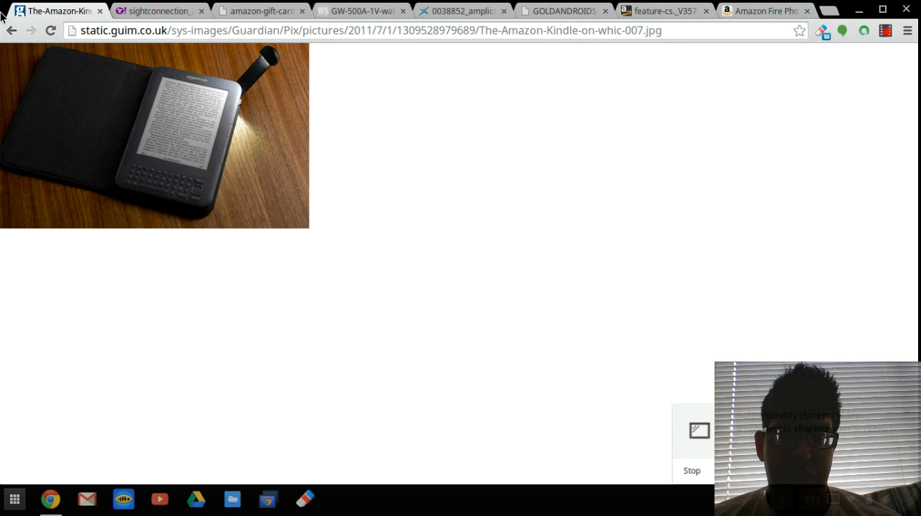
Show the black and silver digital sports watch photo from the 'sightconnection_...' tab
{"action": "left_click", "coordinate": [159, 10]}
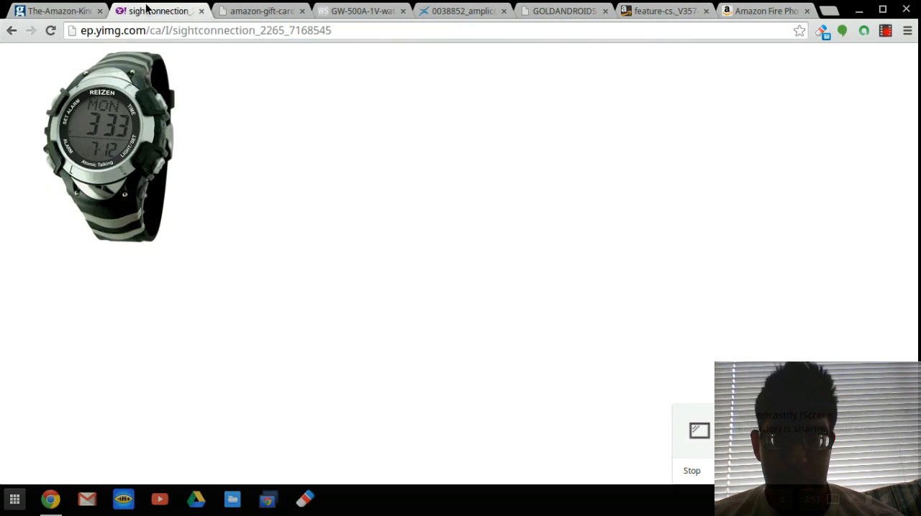
{"action": "mouse_move", "coordinate": [151, 185]}
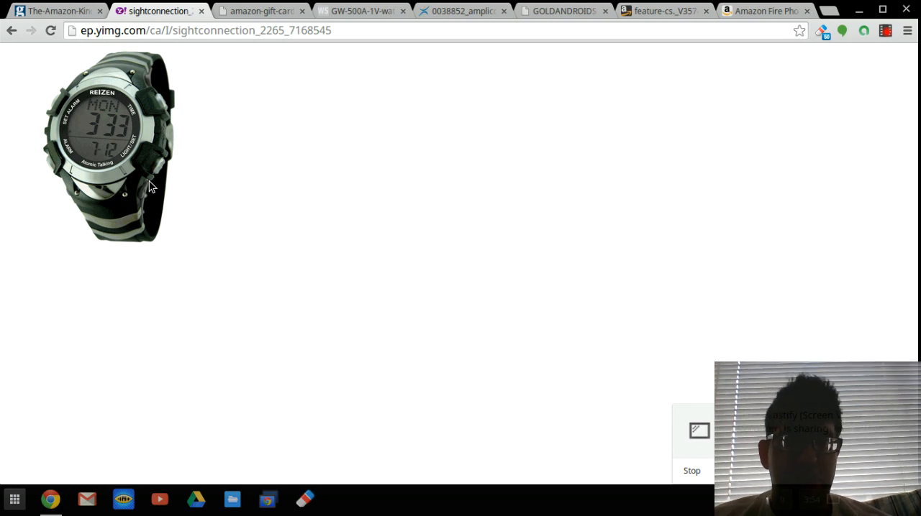
{"action": "mouse_move", "coordinate": [178, 98]}
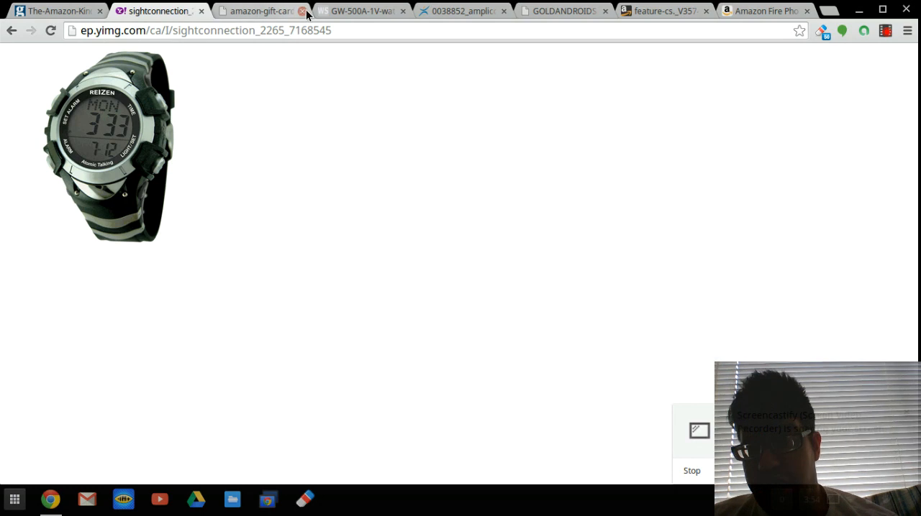
Show the amazon.com gift card image from the 'amazon-gift-card' tab
{"action": "left_click", "coordinate": [259, 11]}
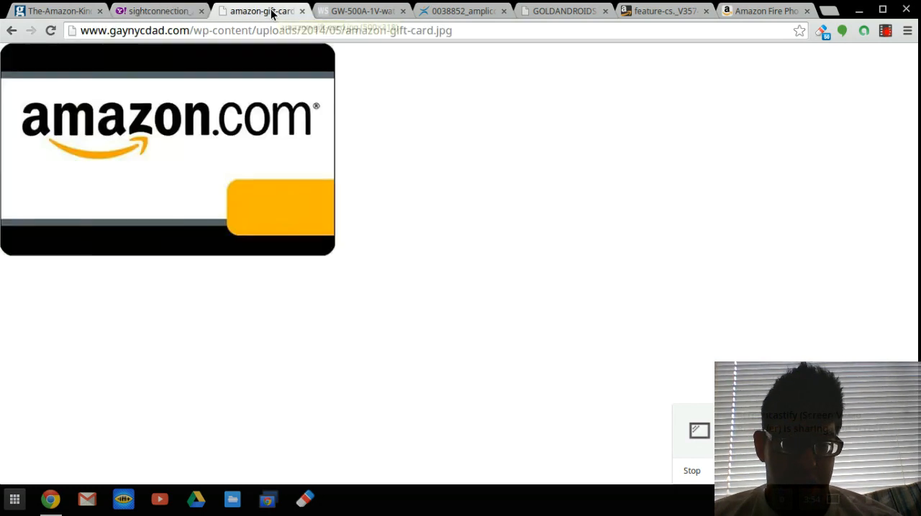
{"action": "mouse_move", "coordinate": [344, 181]}
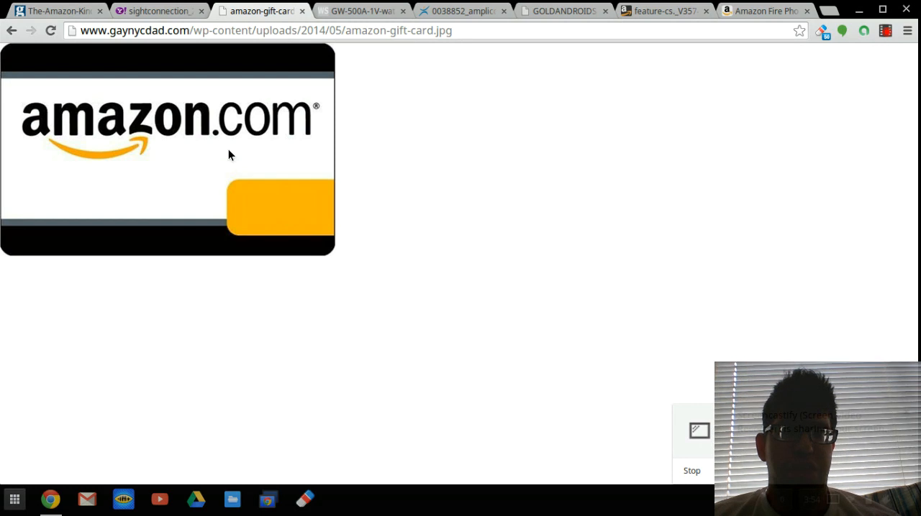
{"action": "mouse_move", "coordinate": [52, 159]}
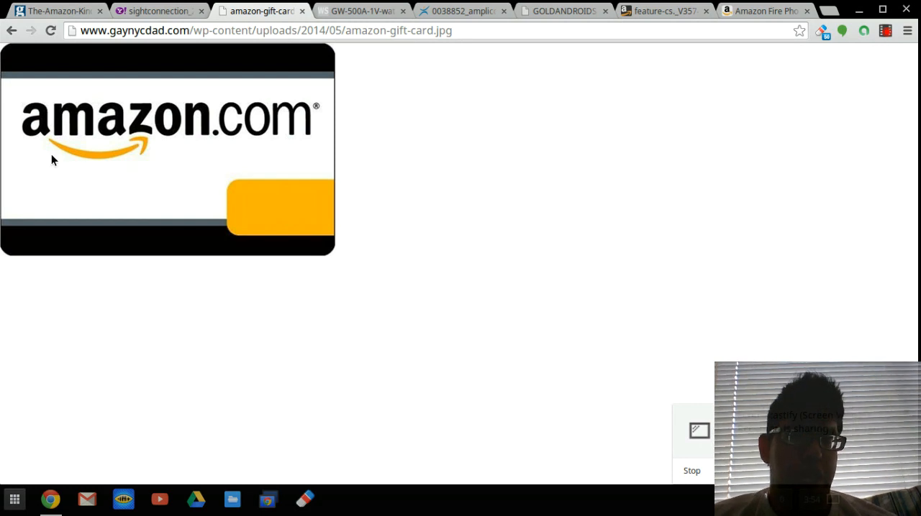
{"action": "mouse_move", "coordinate": [49, 50]}
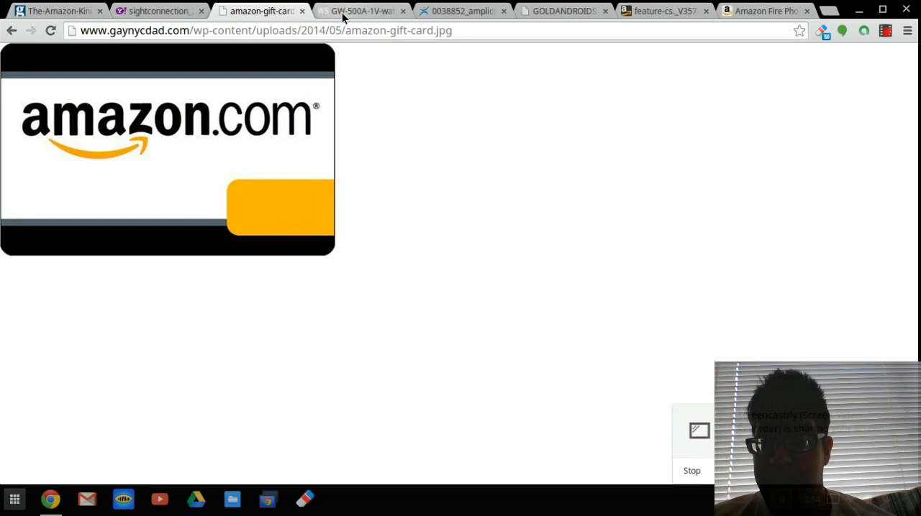
Show the Casio G-Shock watch photo from the 'GW-500A-1V-watches' tab
{"action": "left_click", "coordinate": [360, 11]}
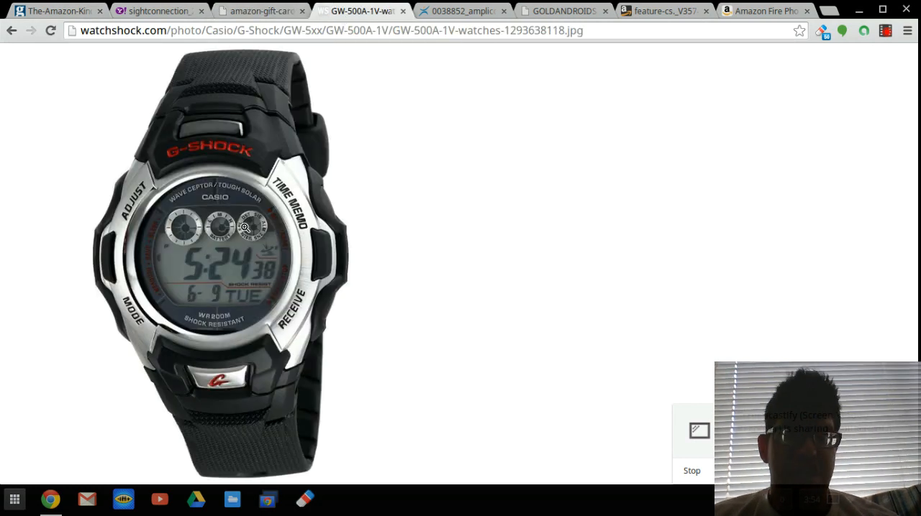
{"action": "mouse_move", "coordinate": [150, 294]}
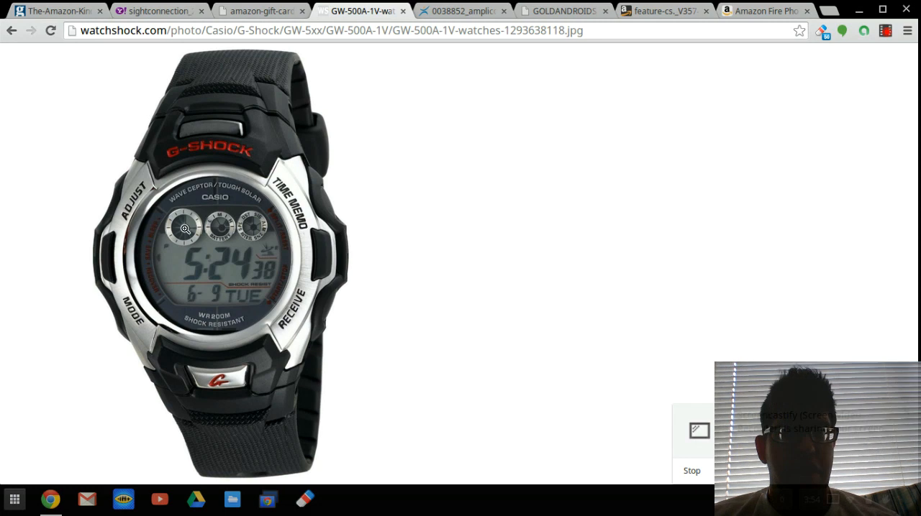
{"action": "mouse_move", "coordinate": [406, 63]}
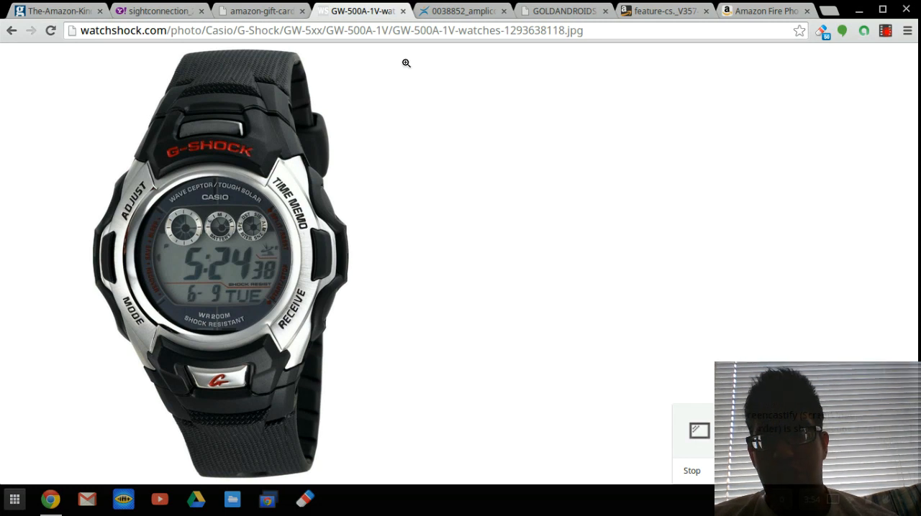
{"action": "mouse_move", "coordinate": [463, 12]}
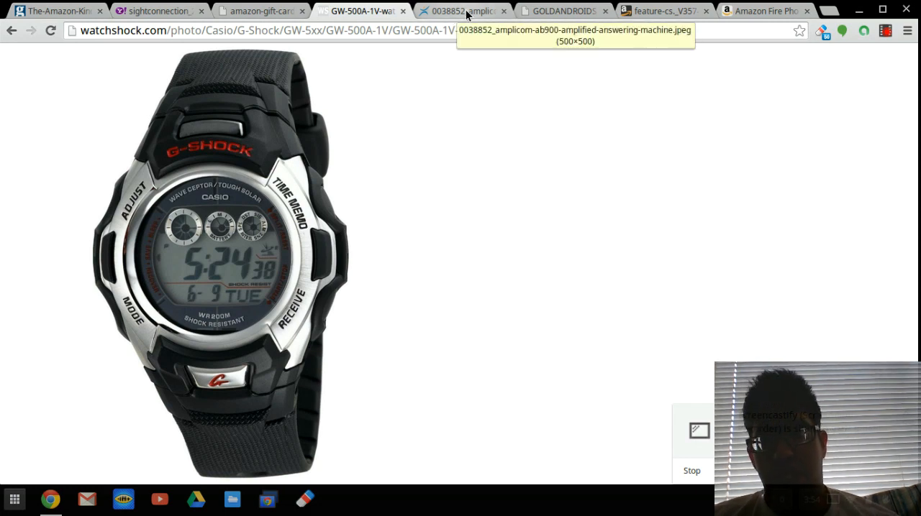
Show the Amplicom AB900 answering machine photo from the '0038852_amplicom' tab
{"action": "left_click", "coordinate": [461, 11]}
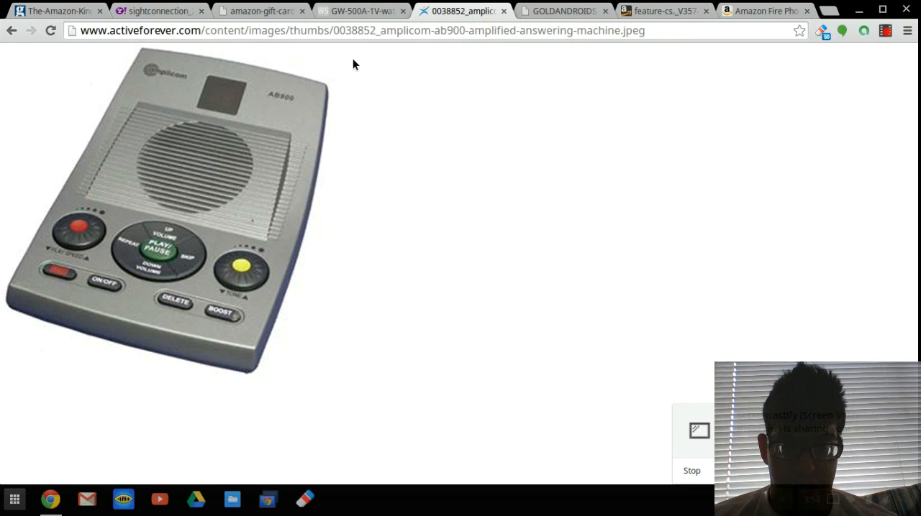
{"action": "mouse_move", "coordinate": [116, 175]}
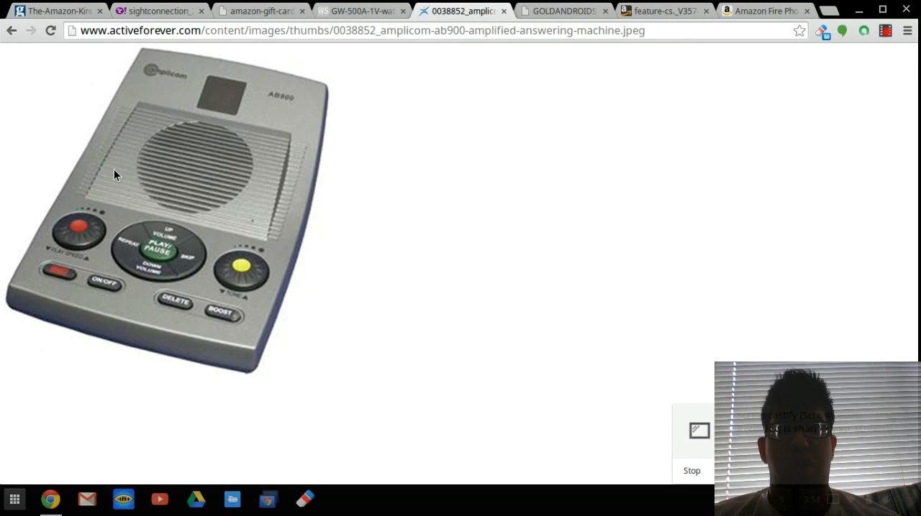
{"action": "mouse_move", "coordinate": [264, 106]}
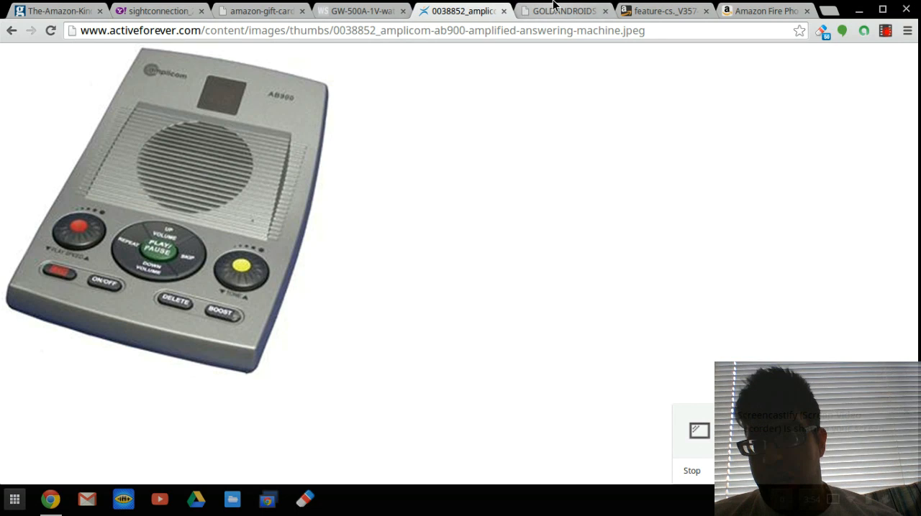
{"action": "left_click", "coordinate": [563, 11]}
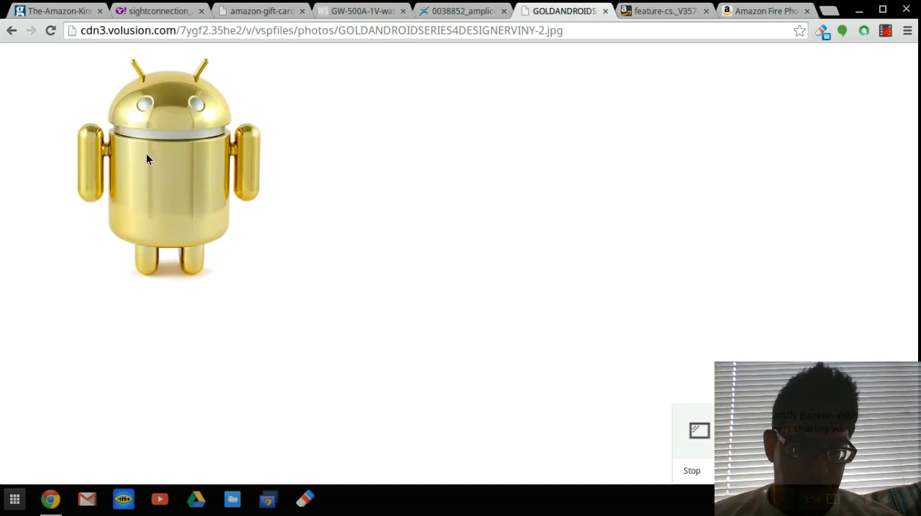
{"action": "mouse_move", "coordinate": [77, 175]}
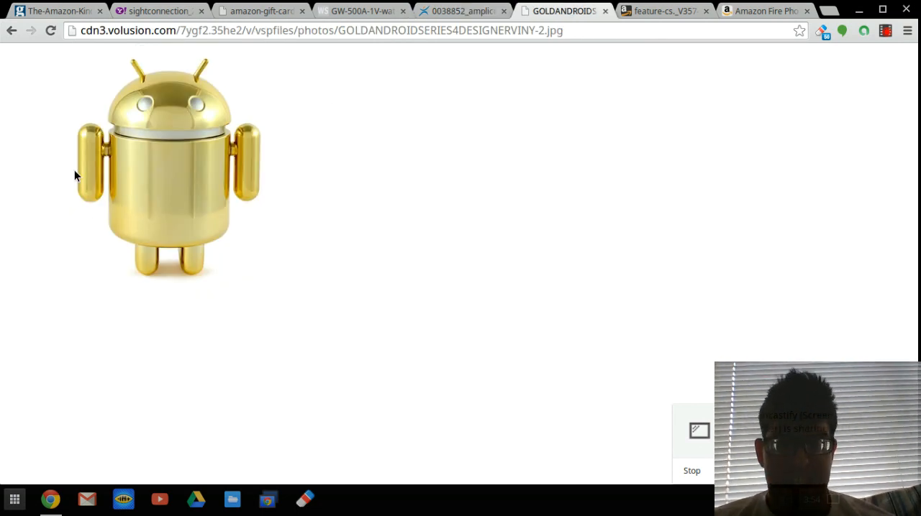
{"action": "mouse_move", "coordinate": [83, 79]}
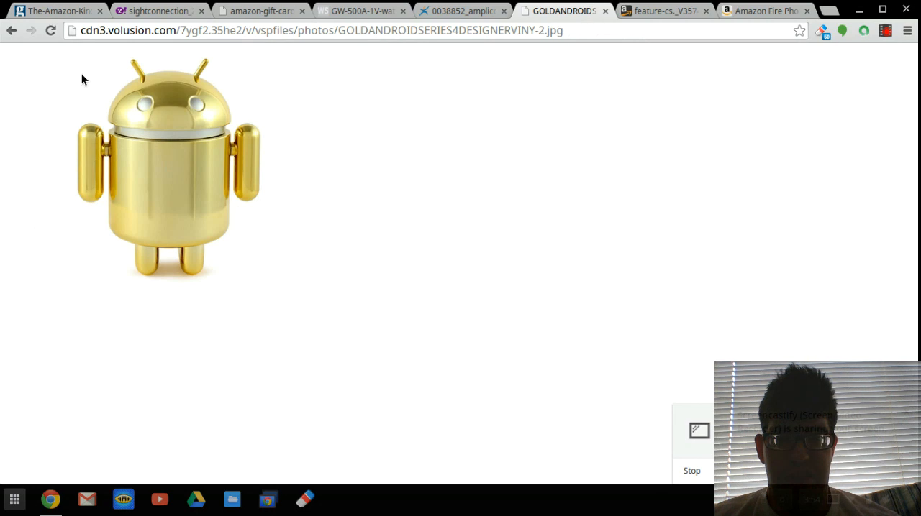
{"action": "mouse_move", "coordinate": [144, 144]}
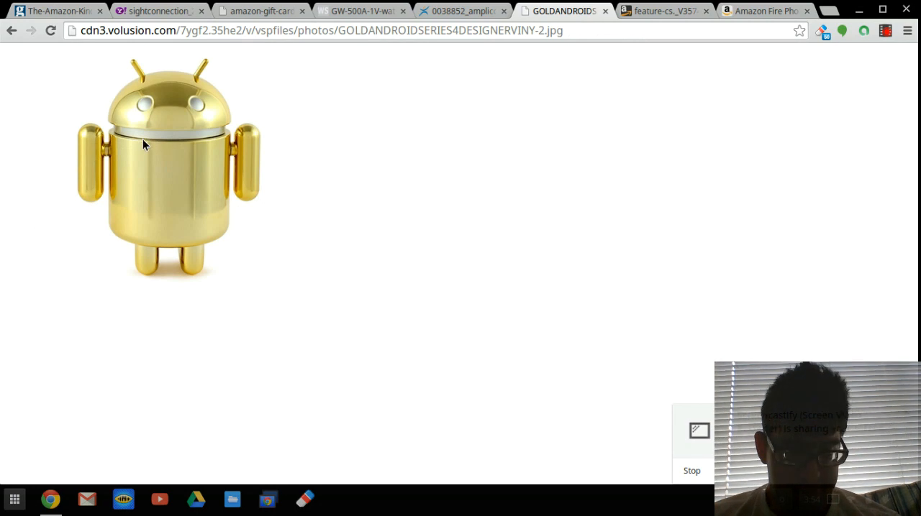
{"action": "mouse_move", "coordinate": [248, 210]}
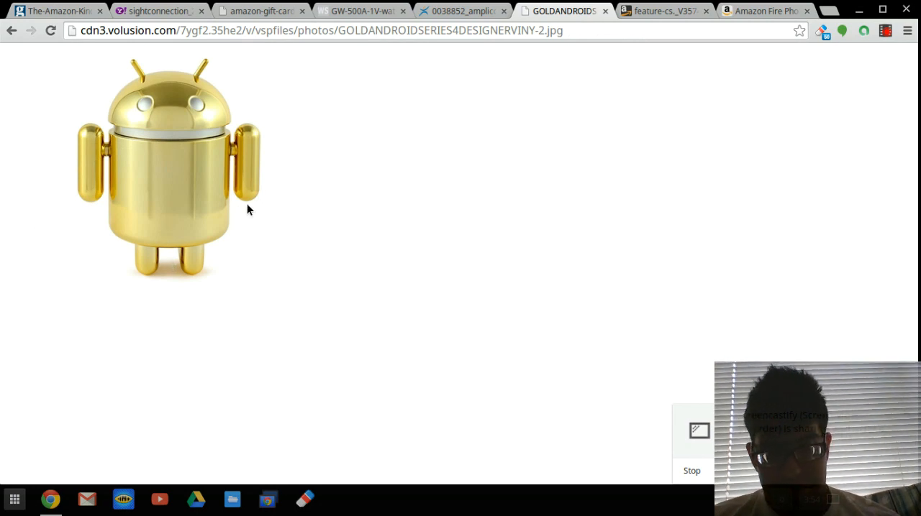
{"action": "mouse_move", "coordinate": [247, 72]}
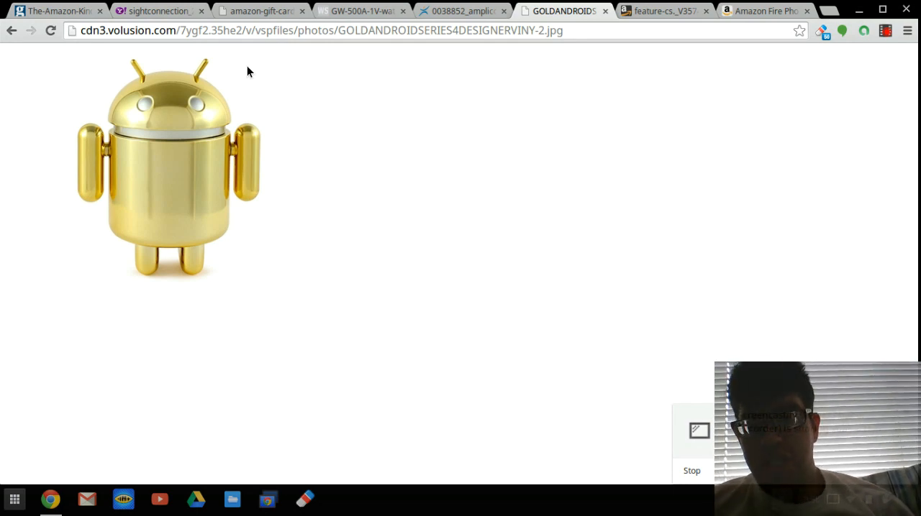
{"action": "mouse_move", "coordinate": [567, 50]}
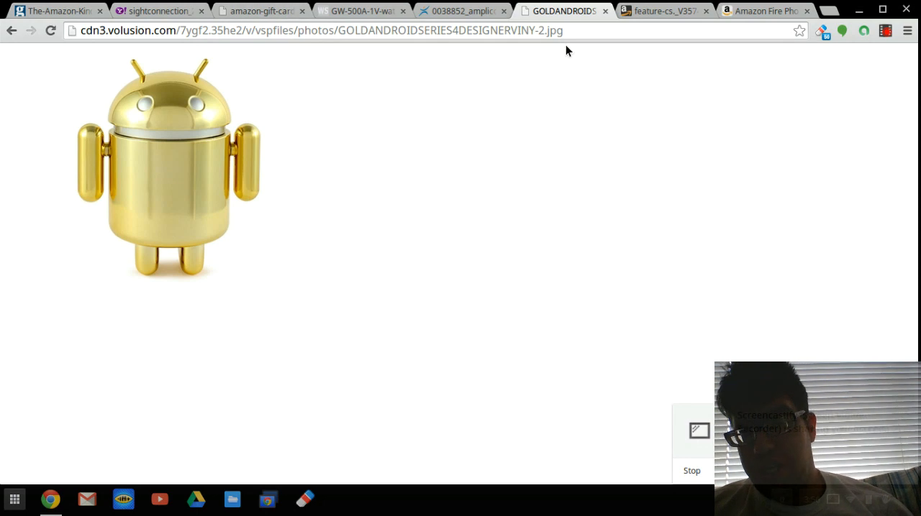
Show the photo of hands holding a Kindle Fire tablet from the 'feature-cs' tab
{"action": "left_click", "coordinate": [660, 11]}
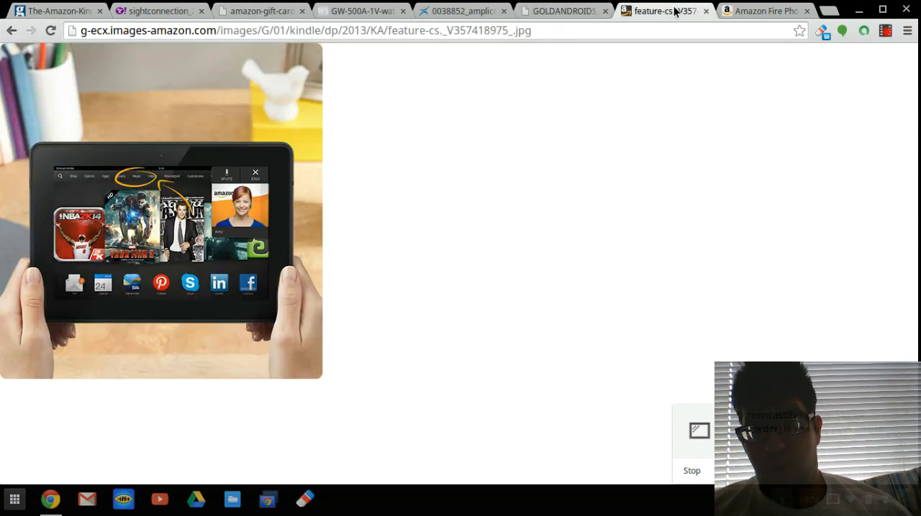
{"action": "mouse_move", "coordinate": [167, 224]}
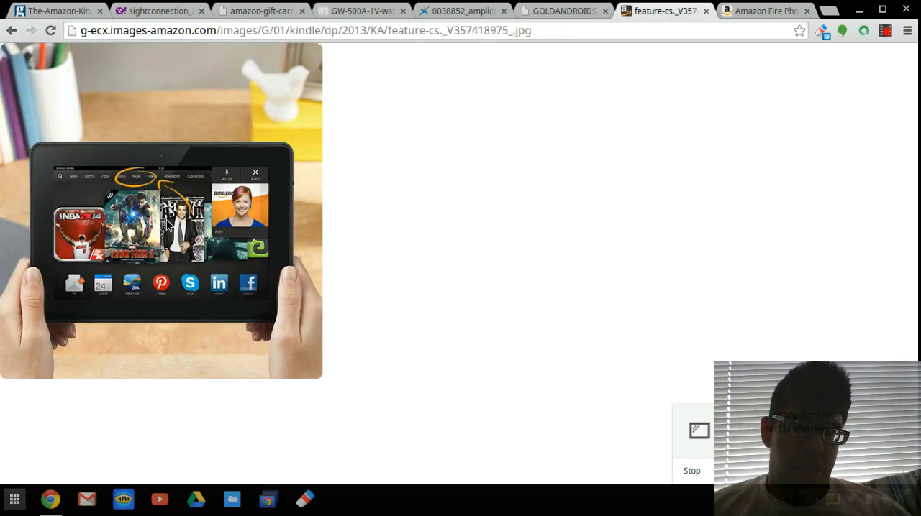
{"action": "mouse_move", "coordinate": [64, 267]}
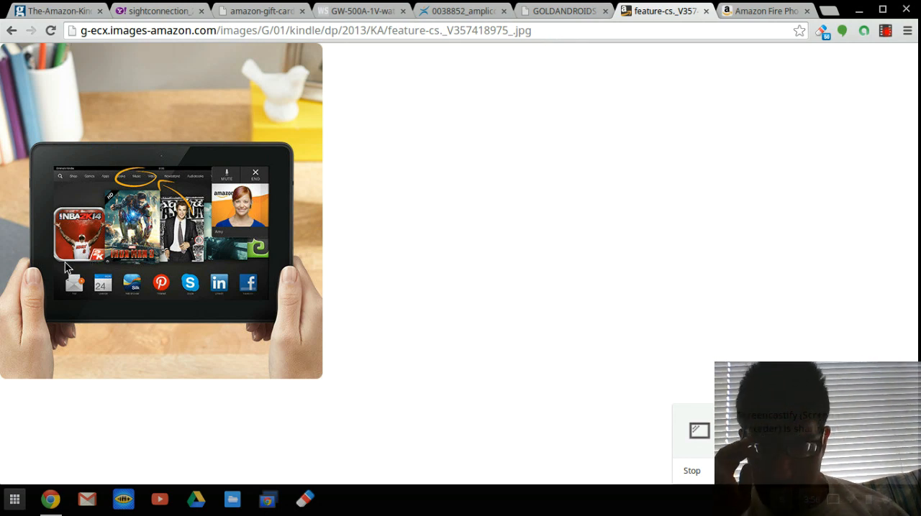
{"action": "mouse_move", "coordinate": [50, 268]}
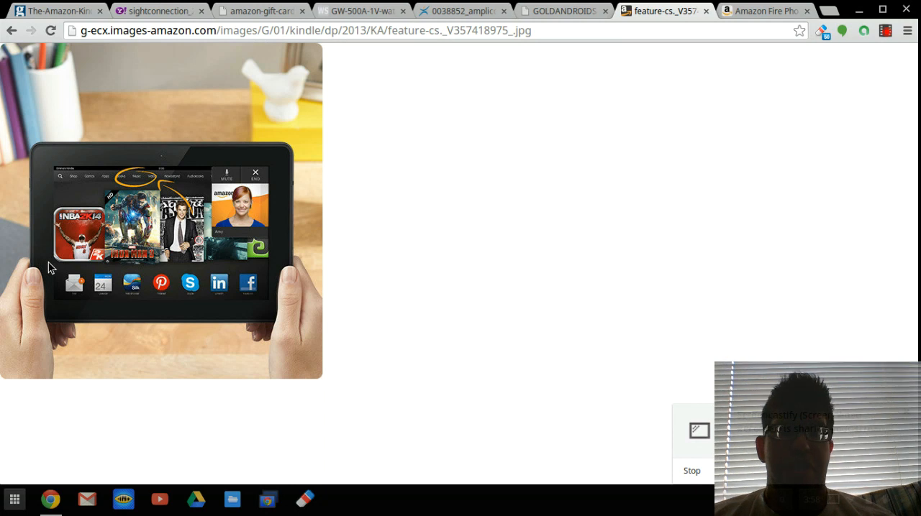
{"action": "mouse_move", "coordinate": [54, 223]}
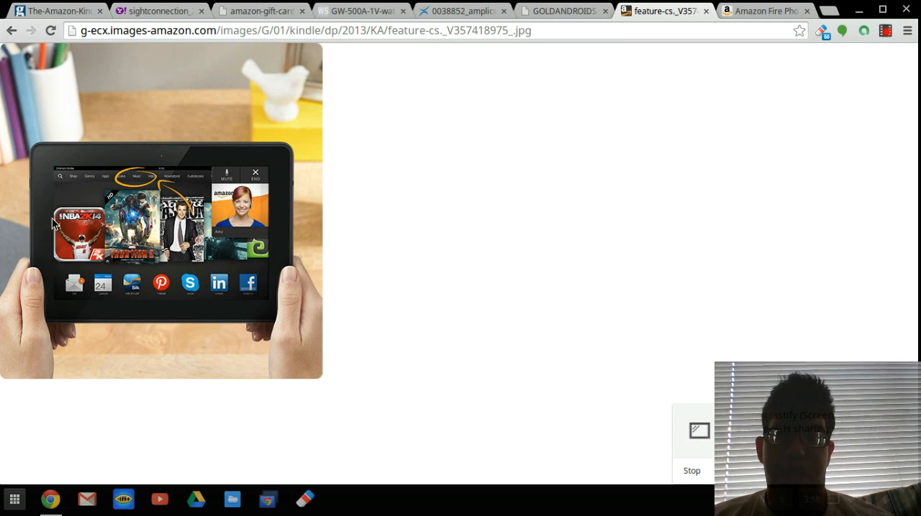
{"action": "mouse_move", "coordinate": [474, 129]}
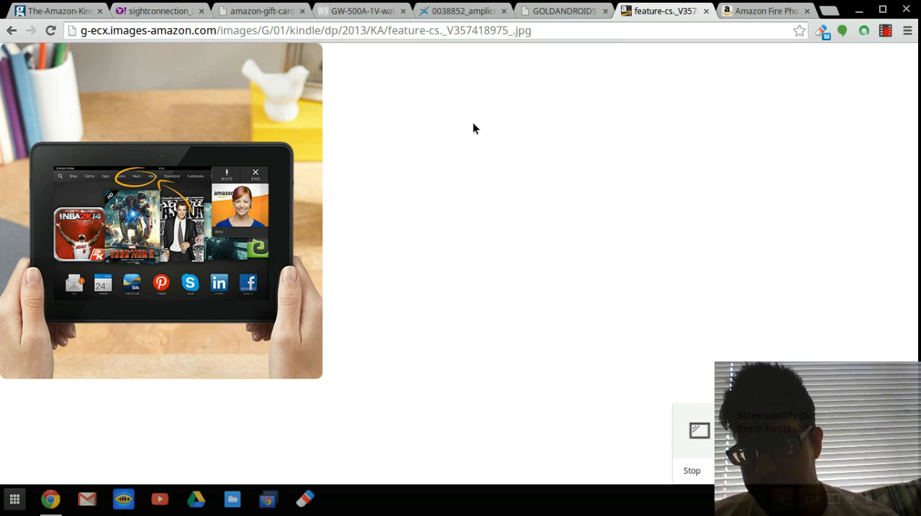
{"action": "mouse_move", "coordinate": [754, 23]}
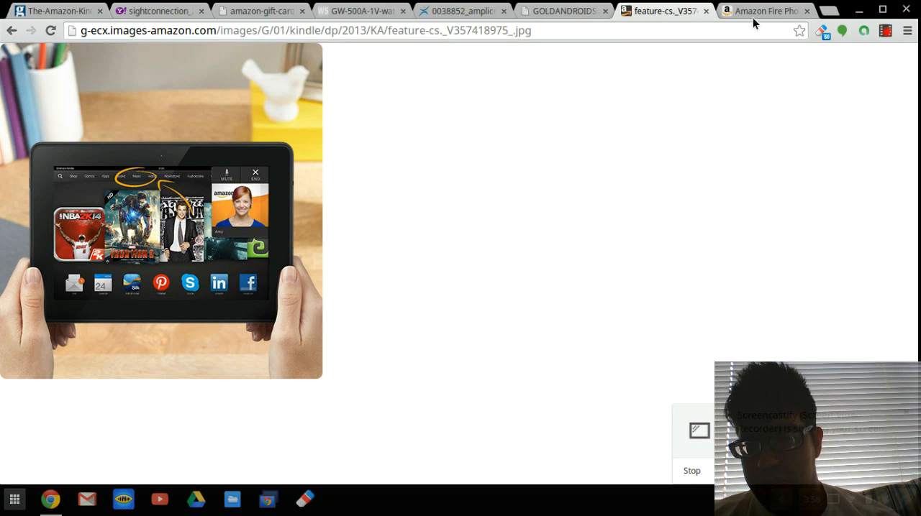
Show the Amazon Fire Phone 32GB (AT&T) product page priced at $649.00
{"action": "left_click", "coordinate": [765, 12]}
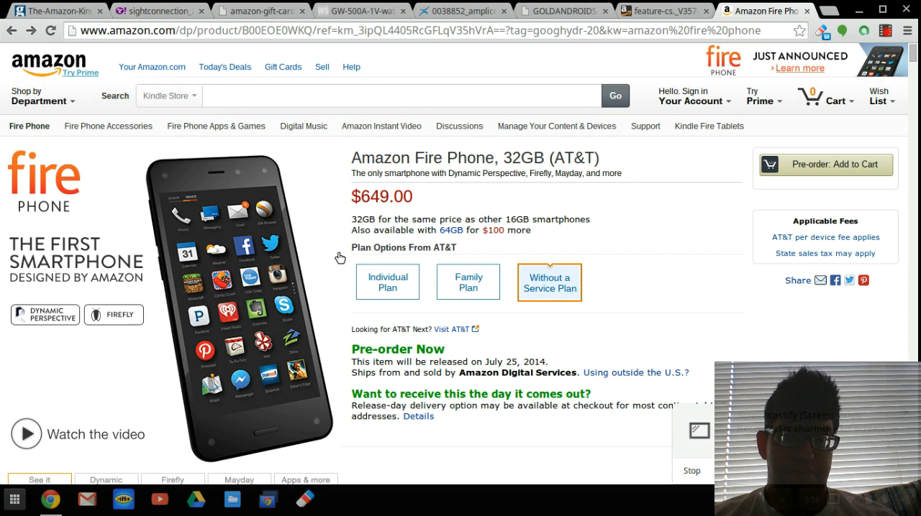
{"action": "mouse_move", "coordinate": [365, 196]}
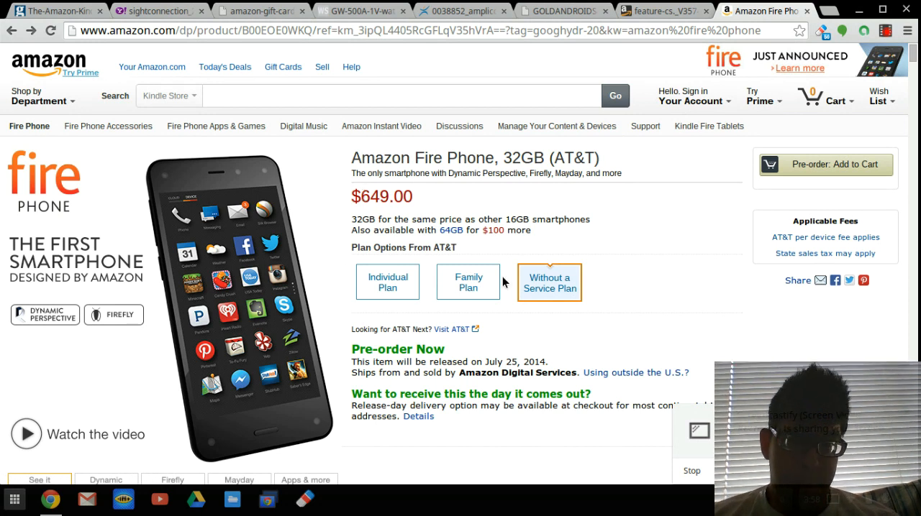
{"action": "mouse_move", "coordinate": [535, 305]}
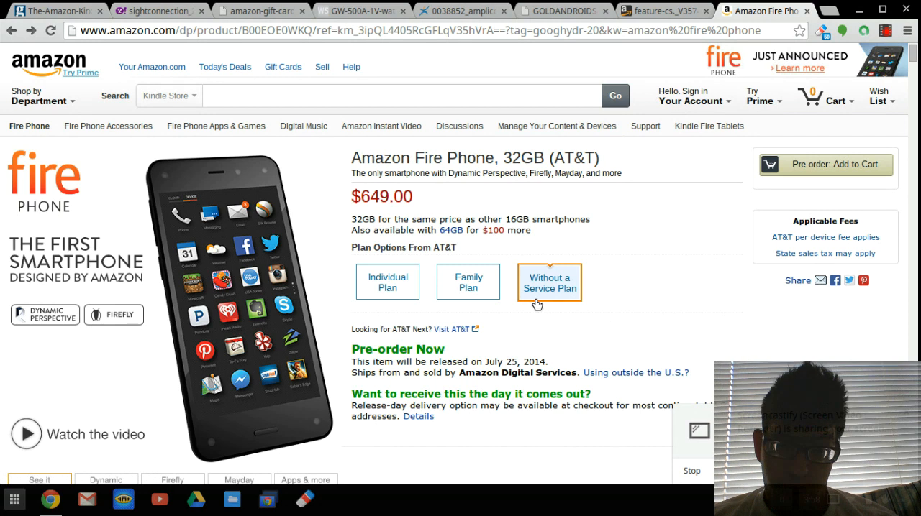
{"action": "mouse_move", "coordinate": [578, 298]}
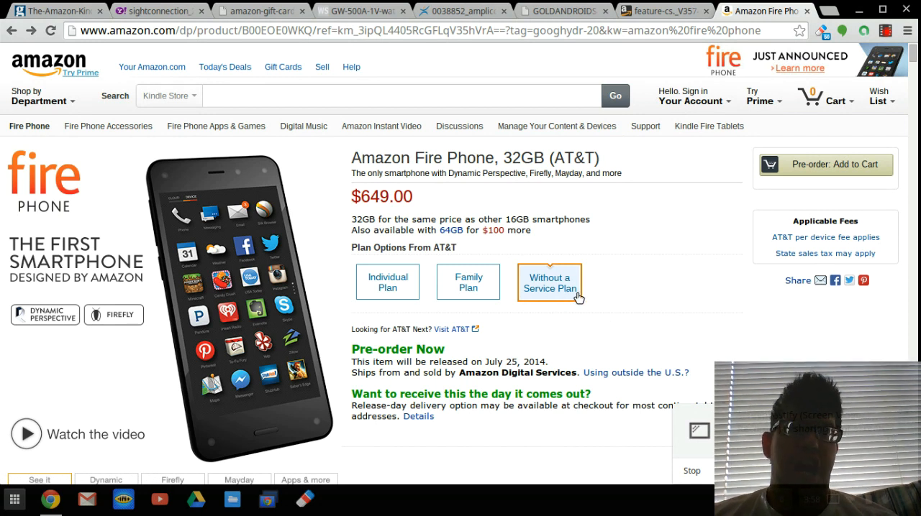
{"action": "mouse_move", "coordinate": [403, 210]}
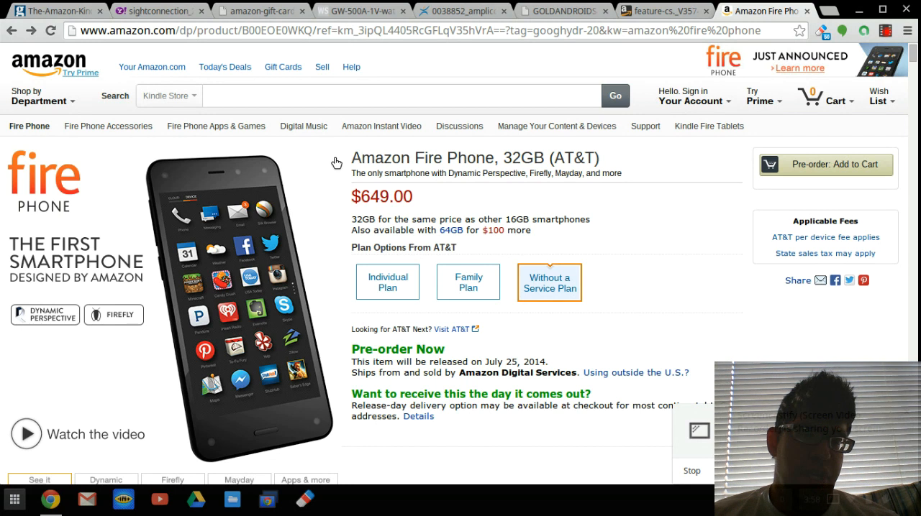
{"action": "mouse_move", "coordinate": [178, 186]}
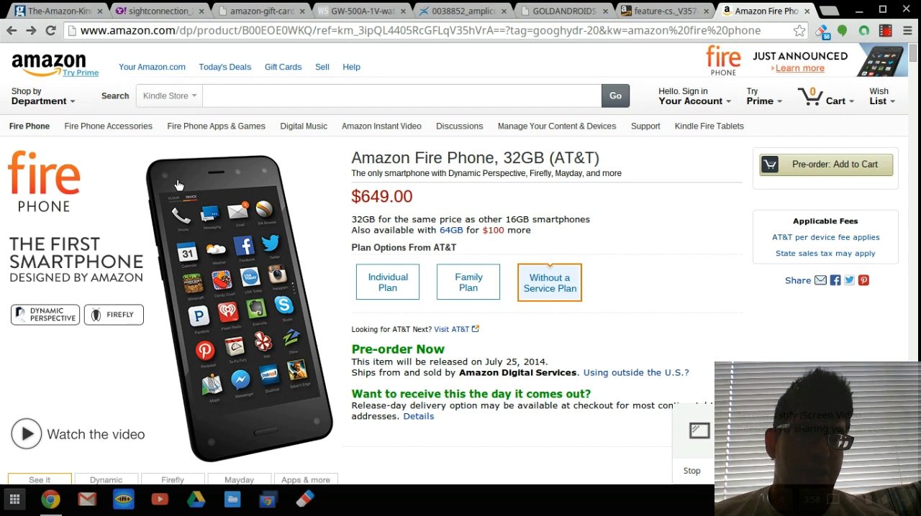
{"action": "mouse_move", "coordinate": [161, 185]}
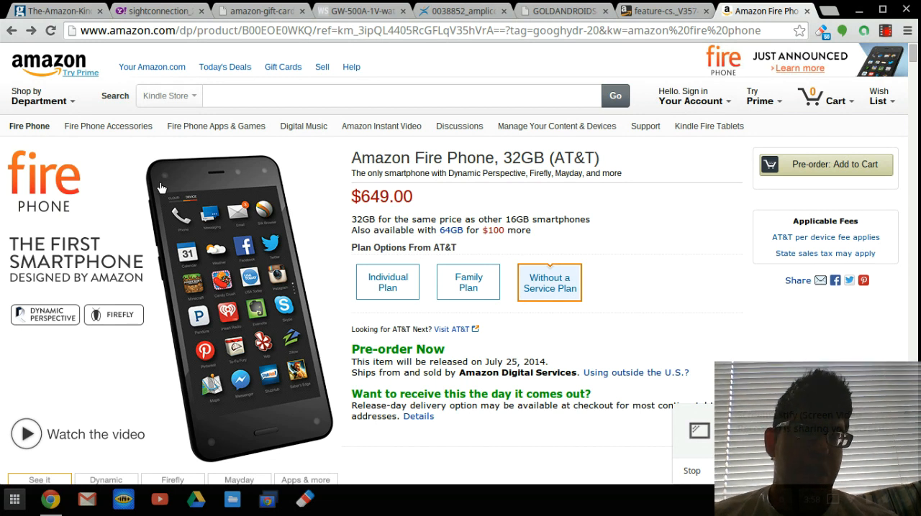
{"action": "mouse_move", "coordinate": [241, 182]}
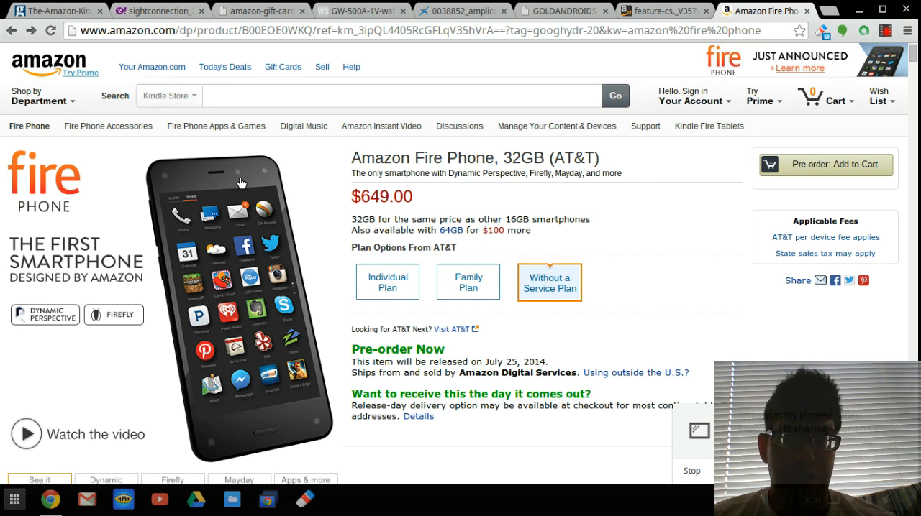
{"action": "mouse_move", "coordinate": [243, 177]}
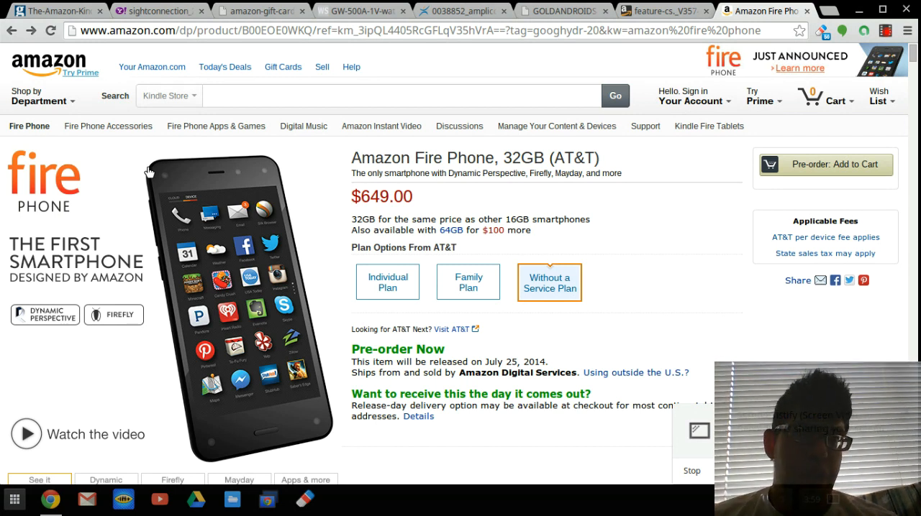
{"action": "mouse_move", "coordinate": [328, 430]}
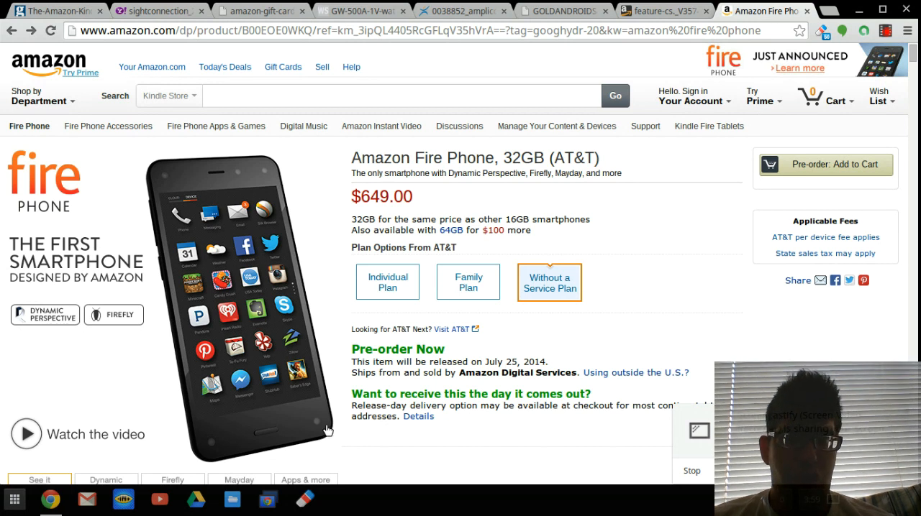
{"action": "mouse_move", "coordinate": [331, 446]}
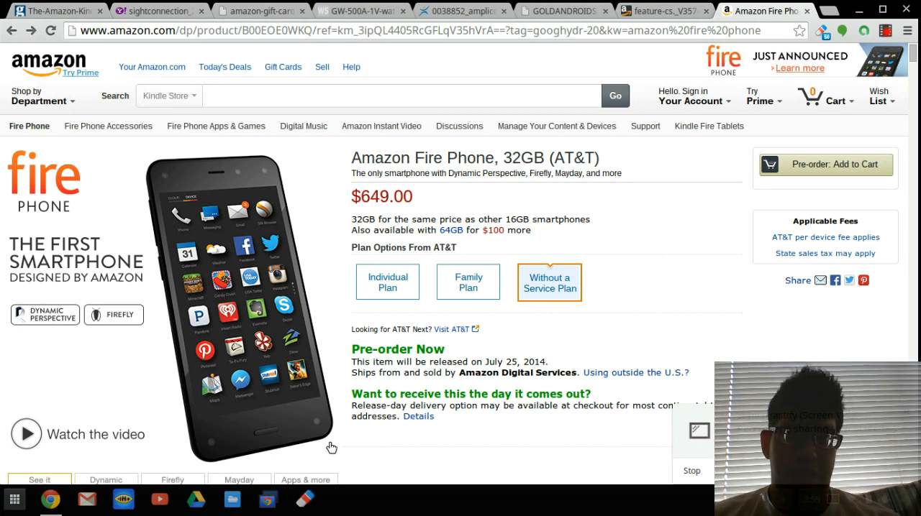
{"action": "mouse_move", "coordinate": [322, 420]}
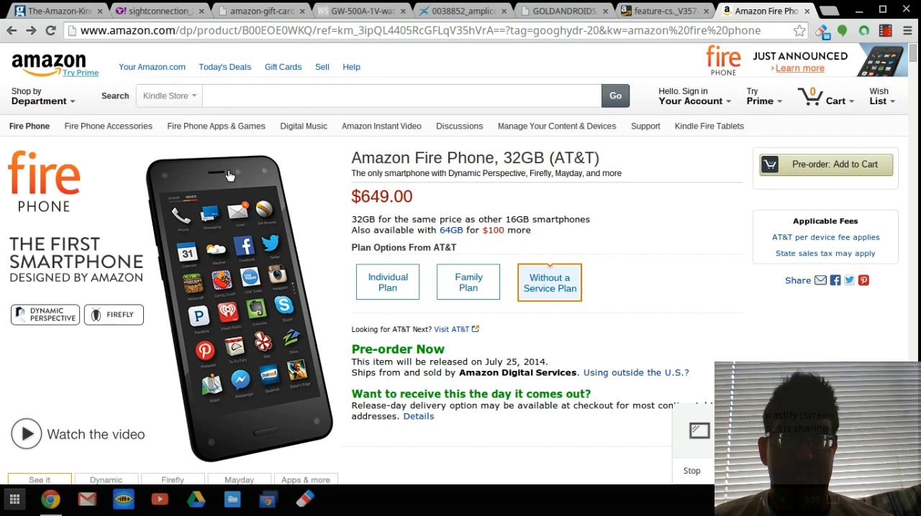
{"action": "mouse_move", "coordinate": [237, 178]}
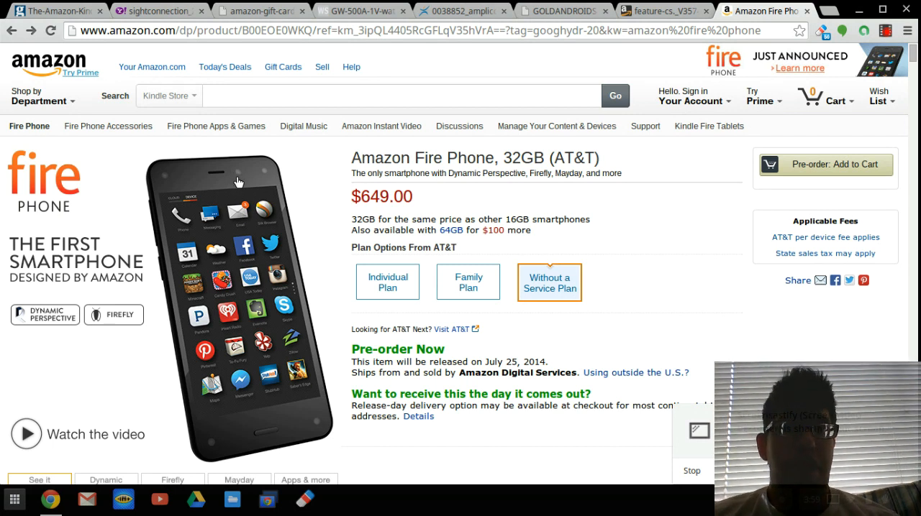
{"action": "mouse_move", "coordinate": [250, 175]}
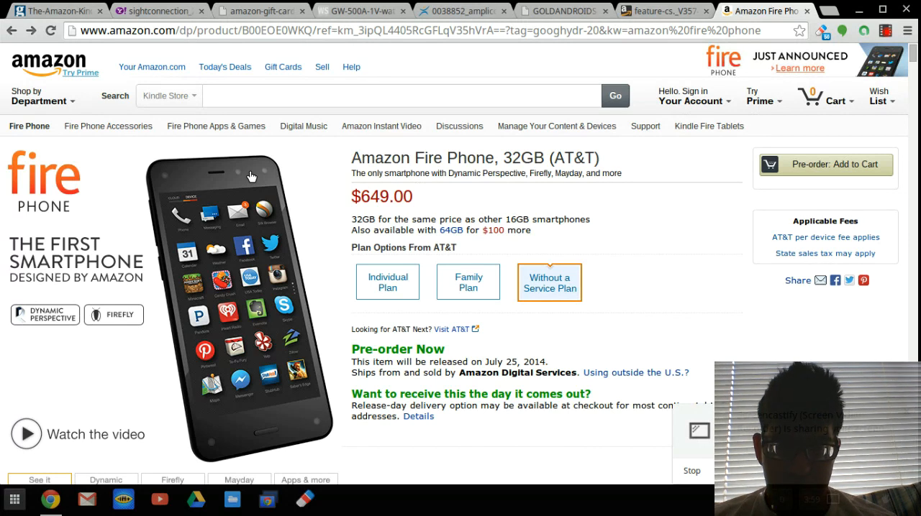